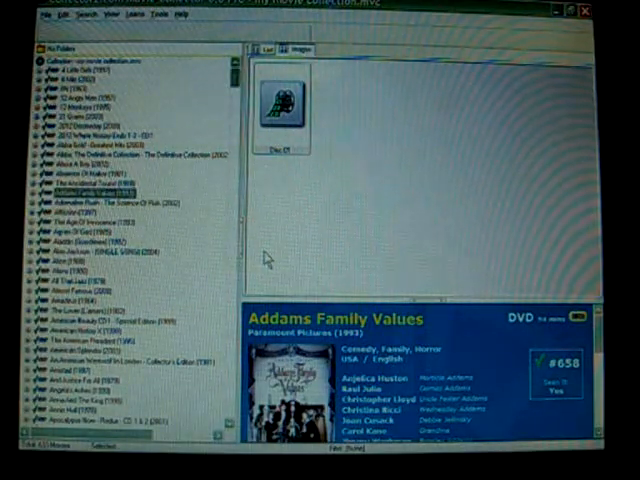
mouse_move(145, 113)
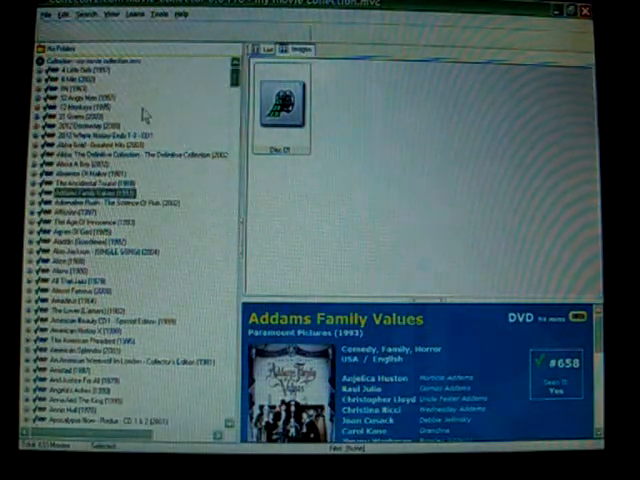
Step: Open the Add Movies Automatically online search window
click(58, 15)
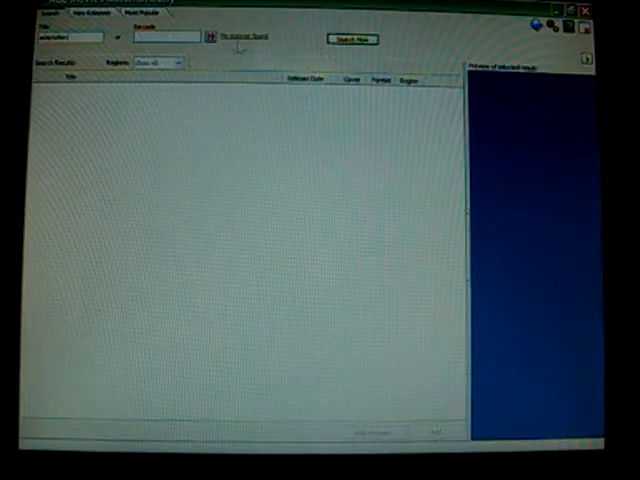
Step: Run the online search for the title 'adaptation'
click(352, 39)
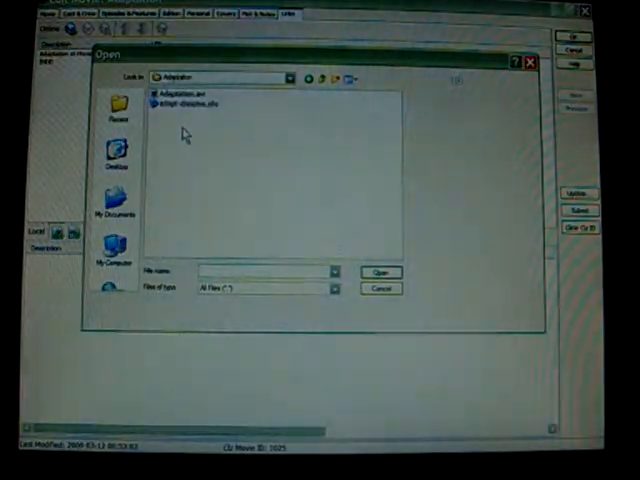
Step: Select Adaptation.avi in the Adaptation folder and link it to the movie
click(185, 96)
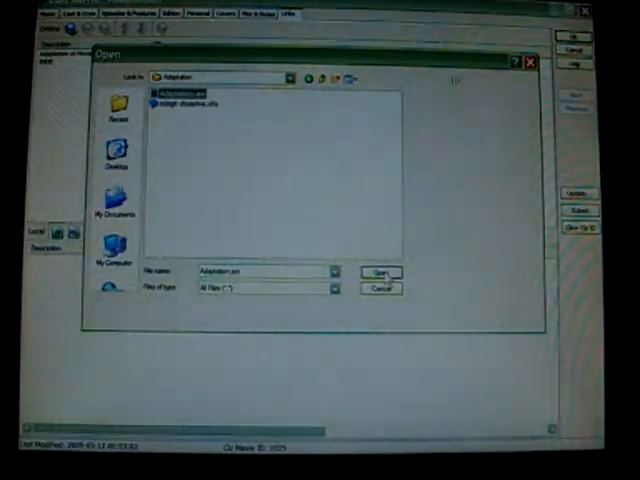
click(375, 271)
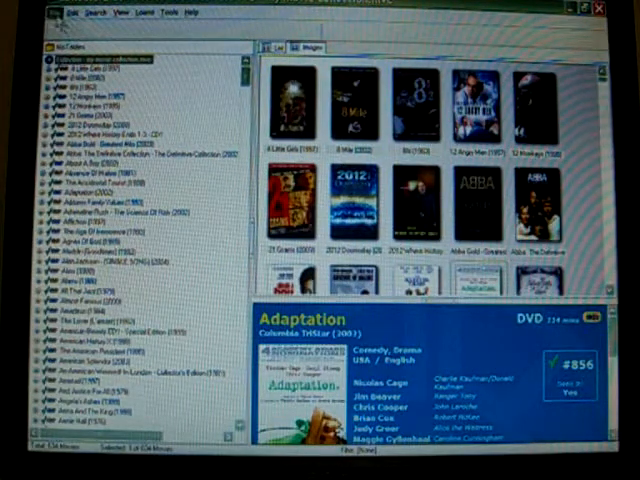
click(70, 12)
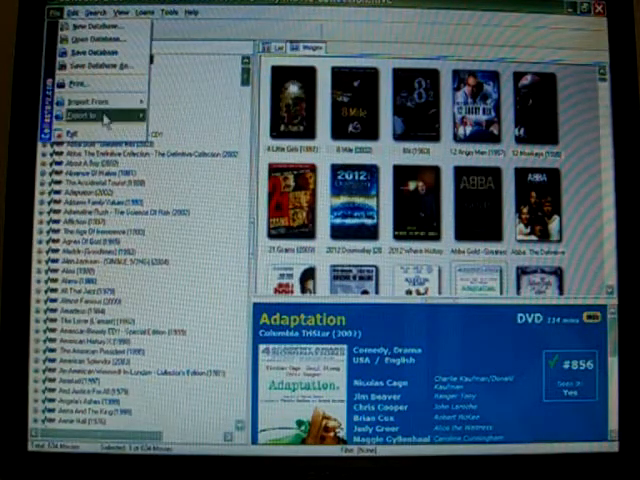
click(80, 120)
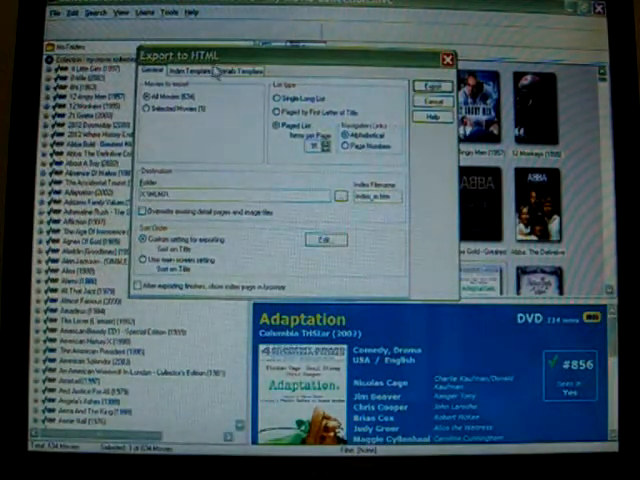
click(191, 72)
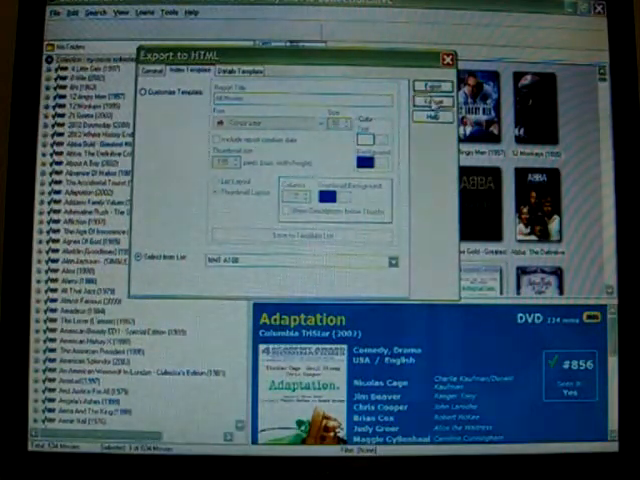
click(447, 57)
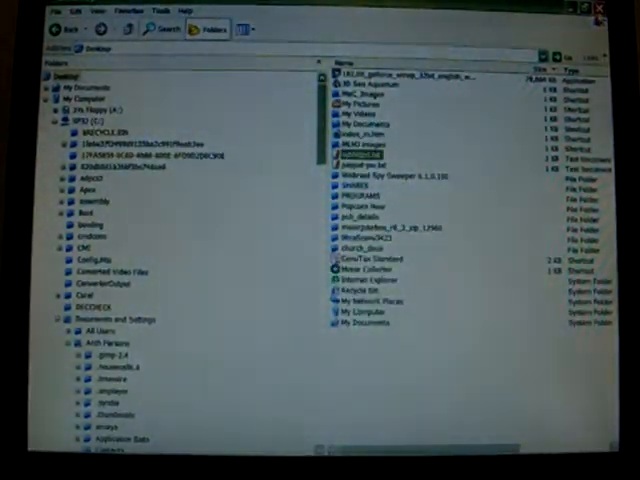
Step: Close the desktop folder window and browse the My Documents subfolders
click(599, 8)
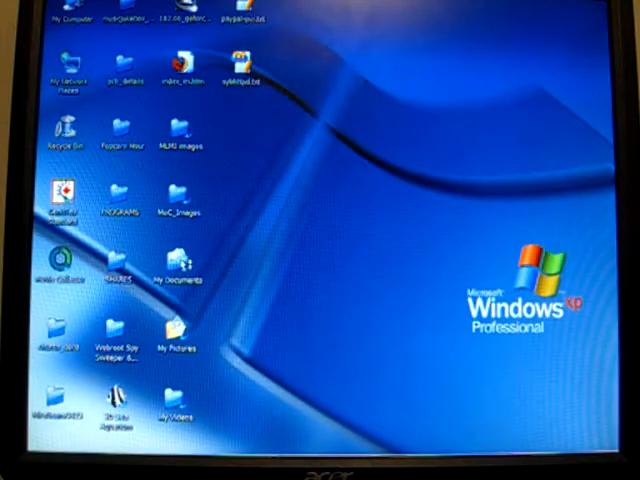
double_click(178, 272)
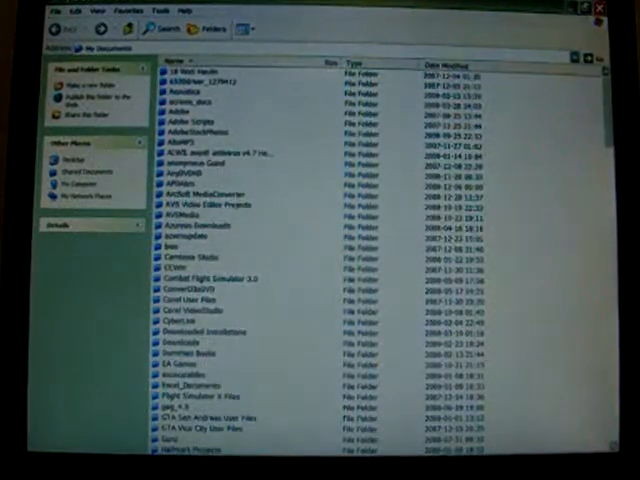
scroll(down, 3)
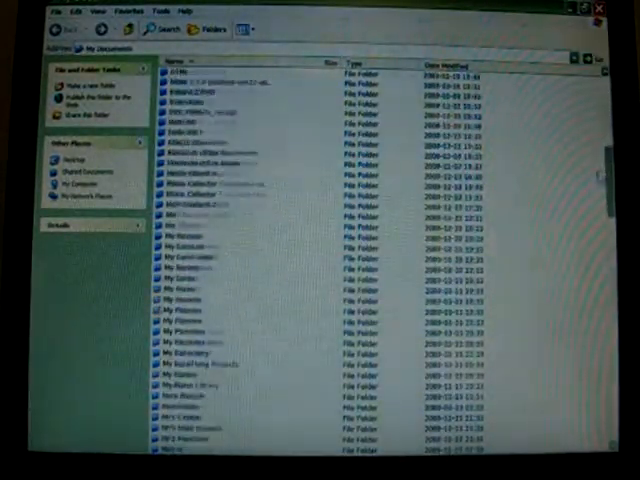